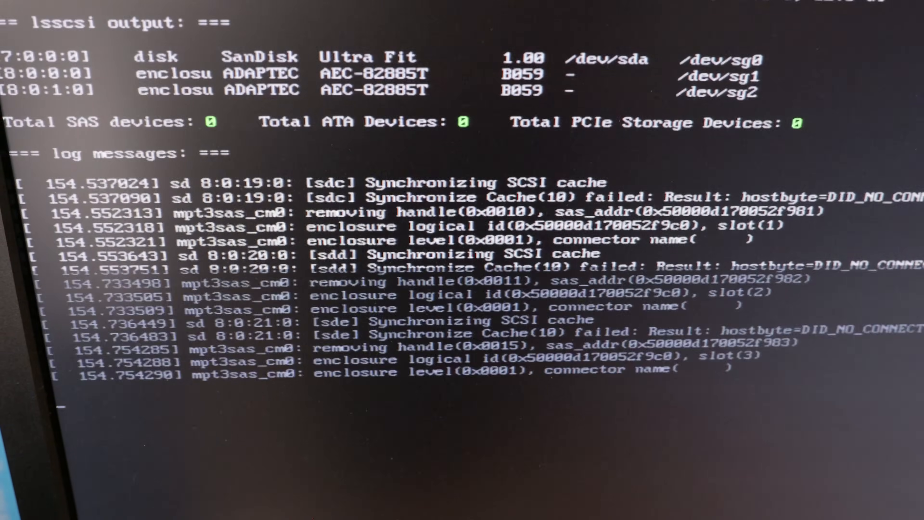
scroll("down", 3)
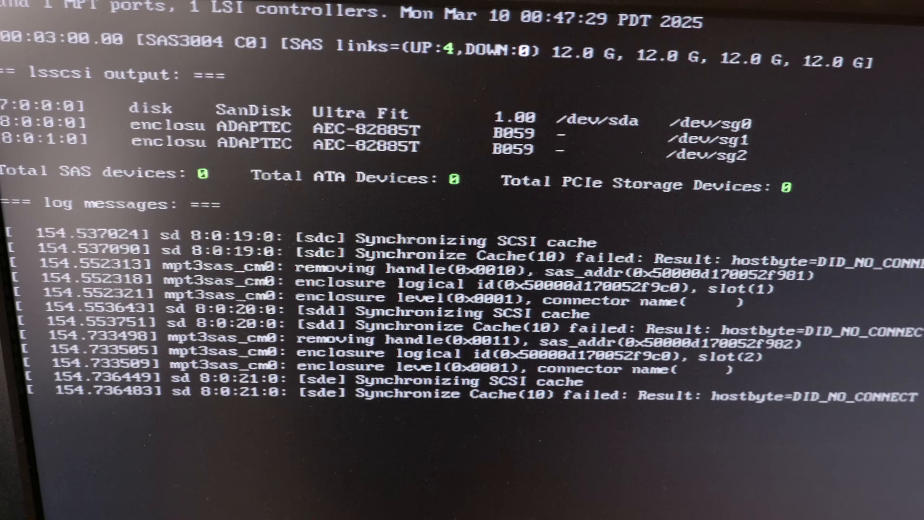
scroll("down", 3)
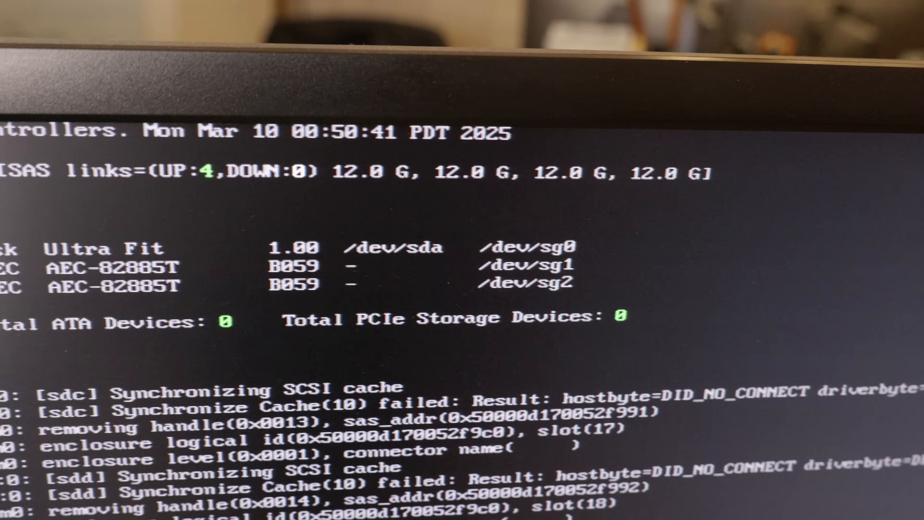
scroll("down", 3)
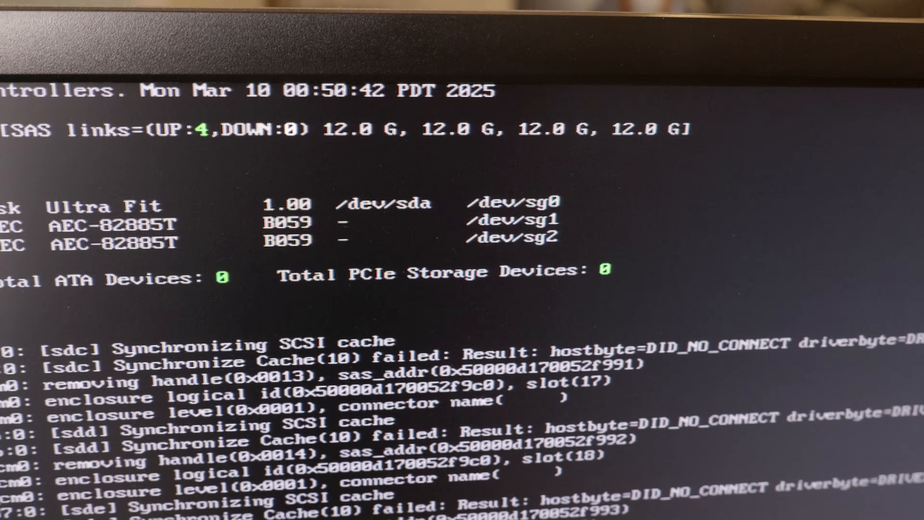